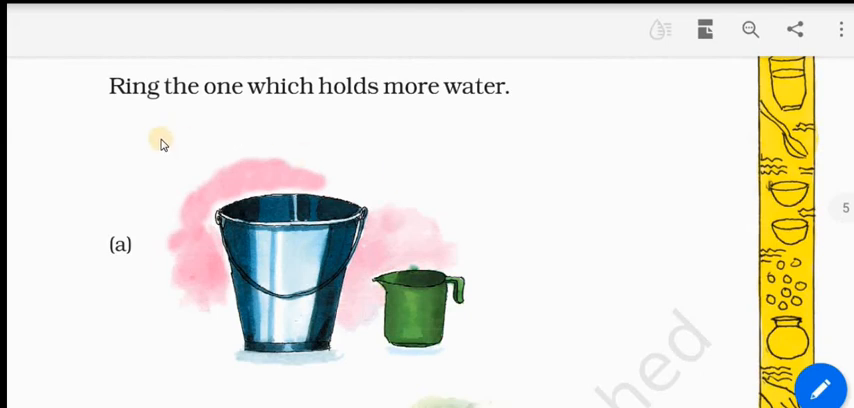
mouse_move(141, 130)
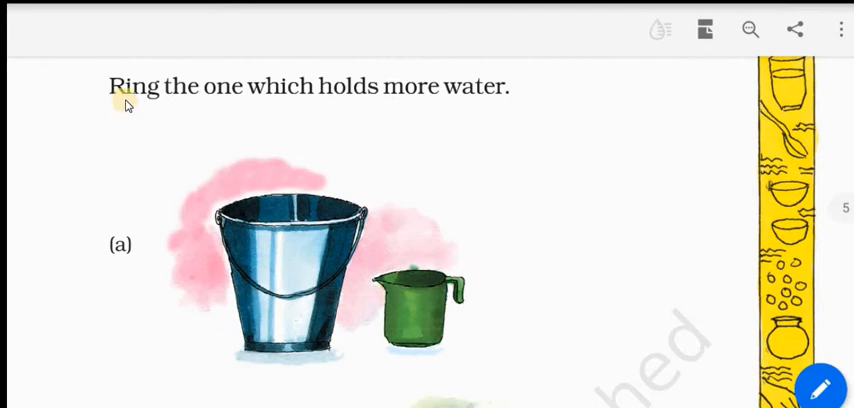
mouse_move(260, 103)
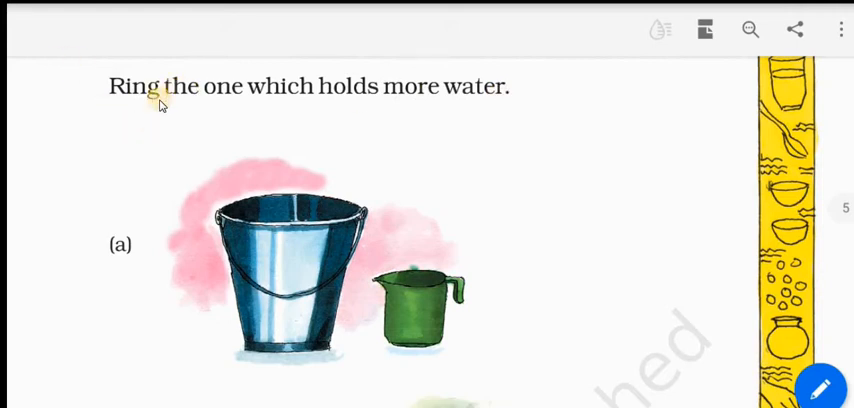
mouse_move(164, 153)
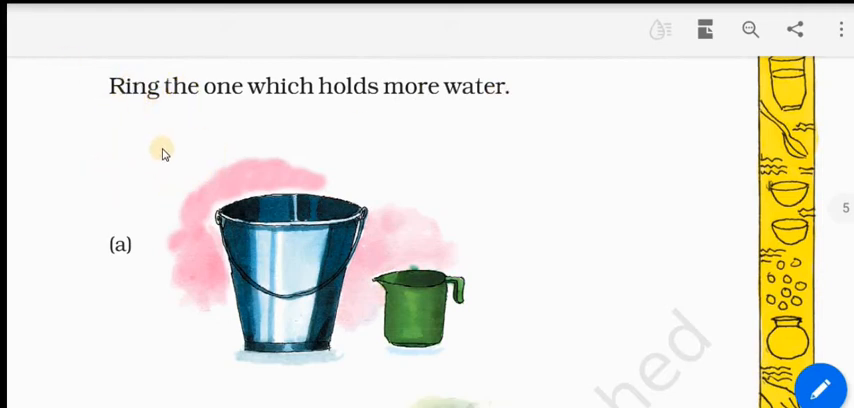
mouse_move(407, 265)
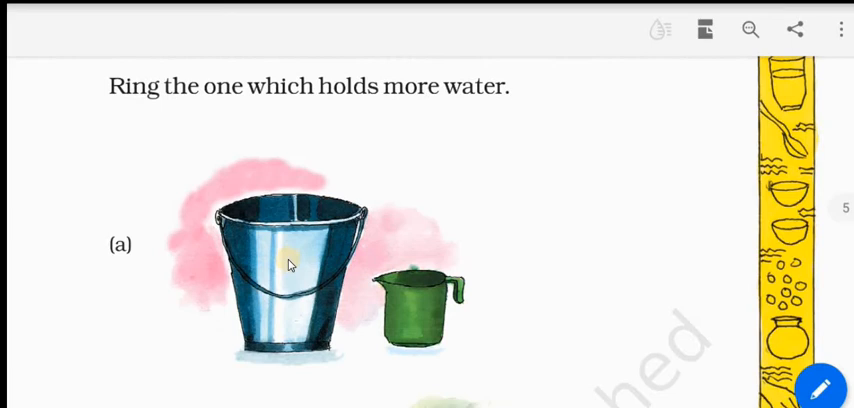
mouse_move(293, 320)
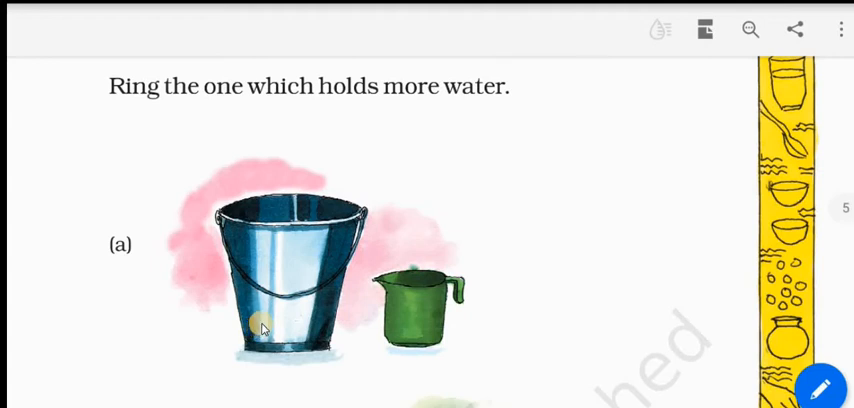
mouse_move(343, 289)
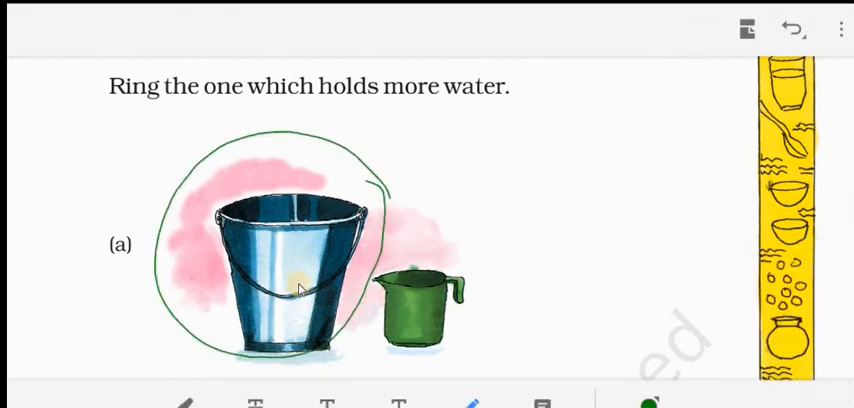
- Scroll down the worksheet after ringing the bucket in pair (a)
scroll("down", 3)
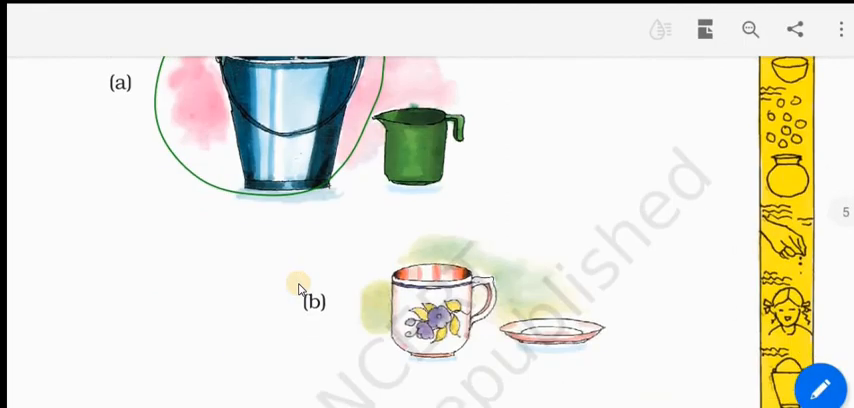
- Scroll down to pair (c) and start a green stroke beneath the large clay pot
scroll("down", 3)
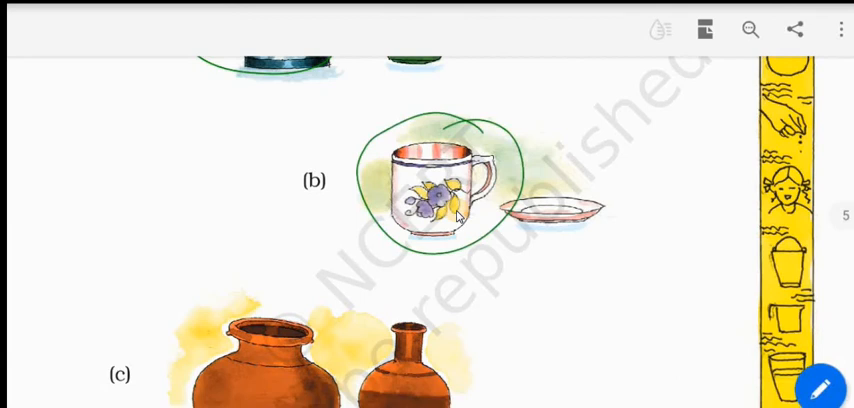
scroll("down", 3)
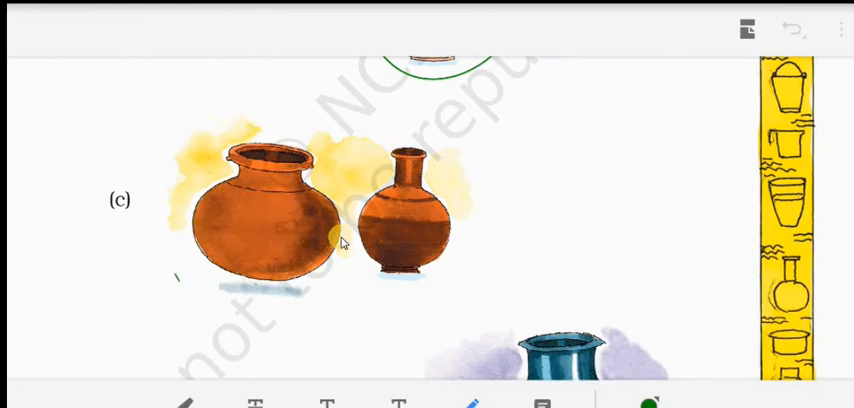
left_click_drag(180, 290, 355, 280)
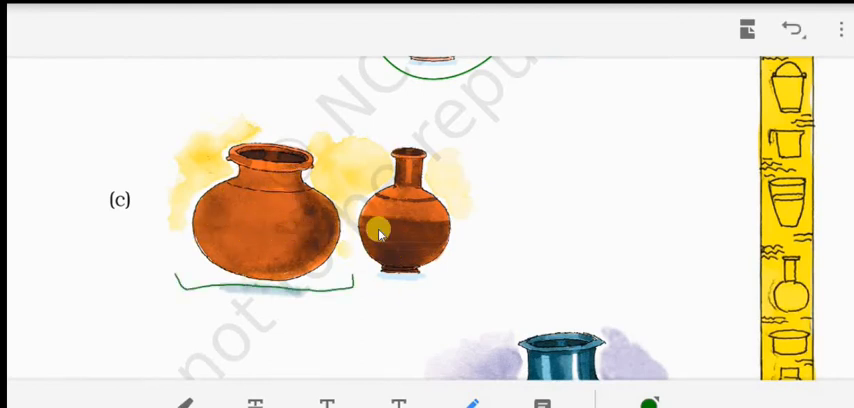